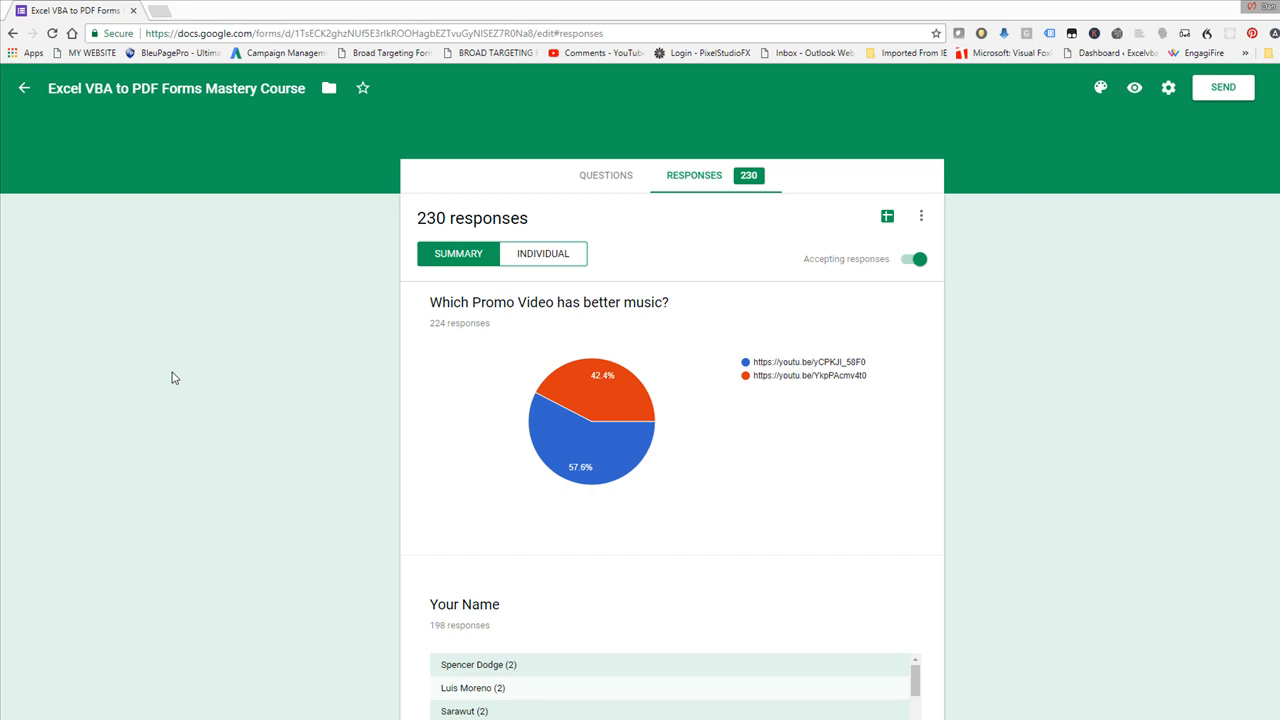
mouse_move(371, 341)
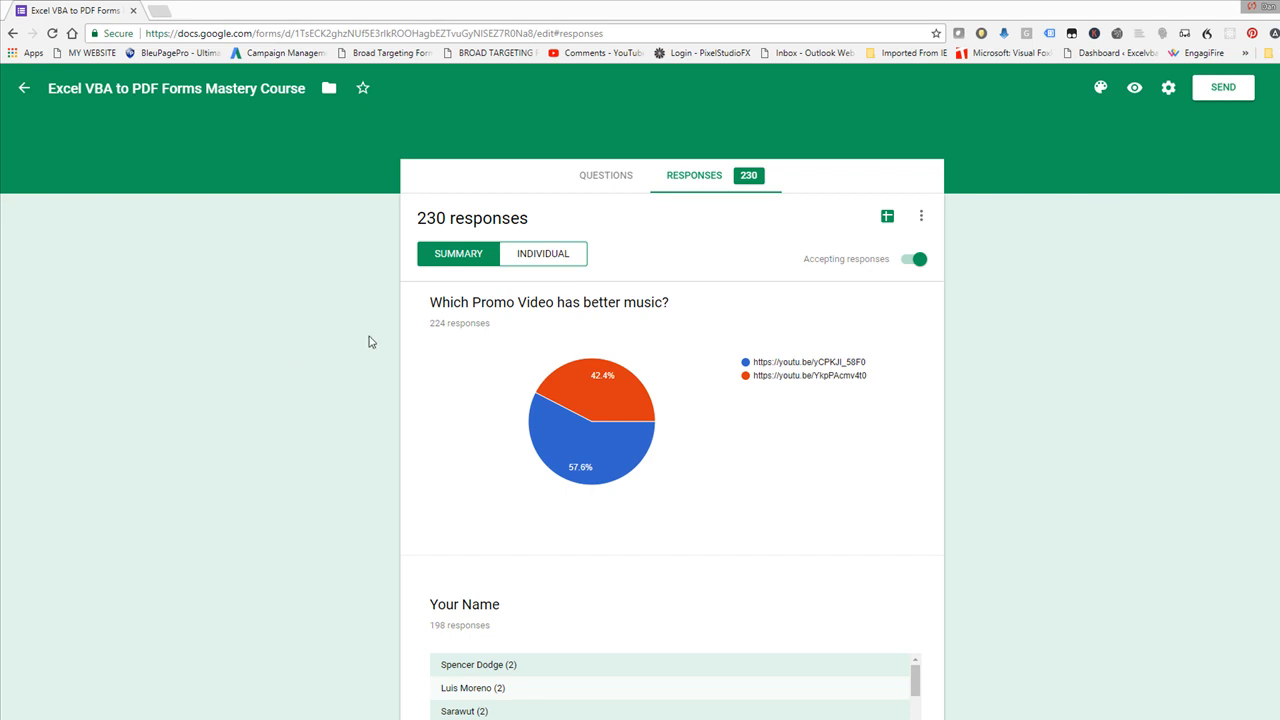
mouse_move(435, 403)
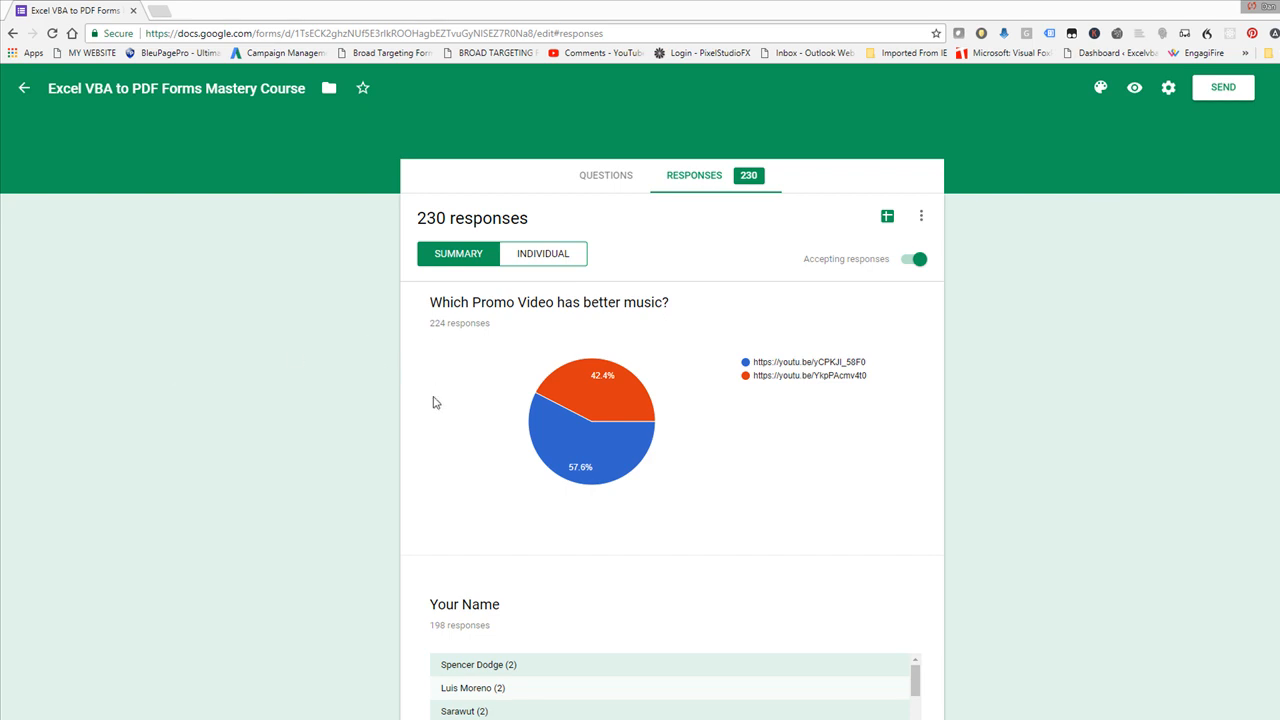
mouse_move(569, 450)
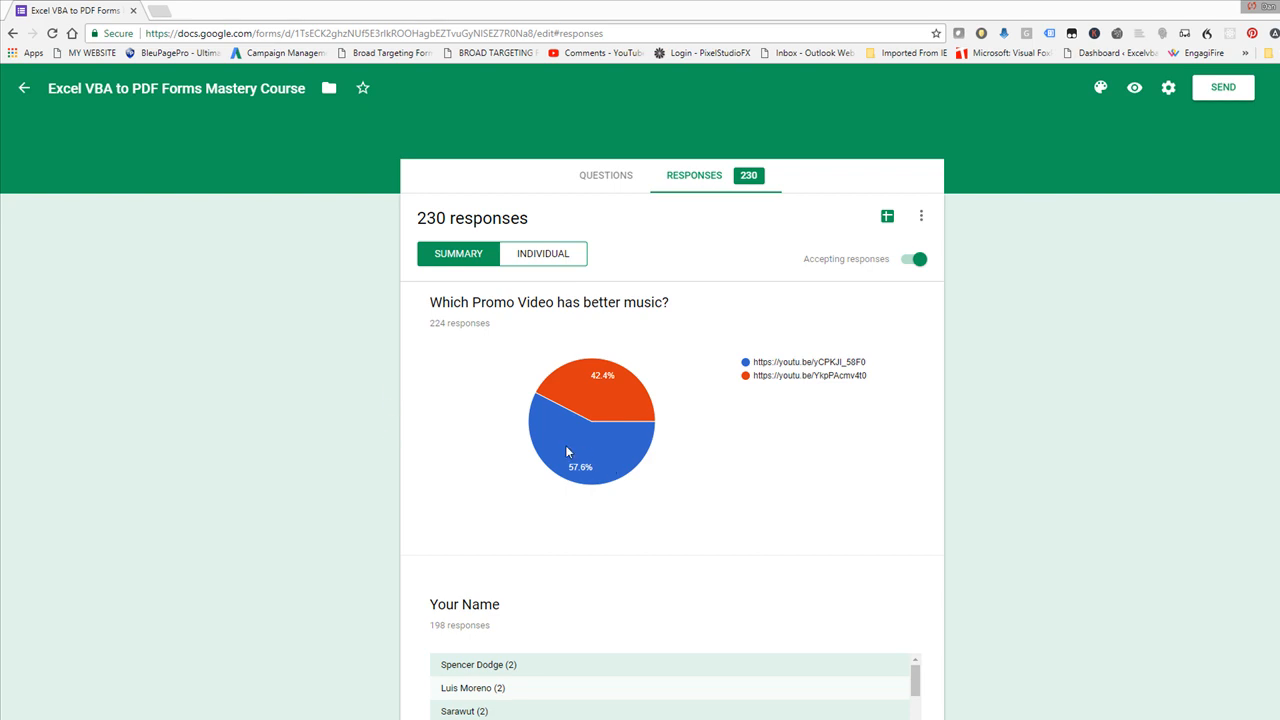
mouse_move(569, 434)
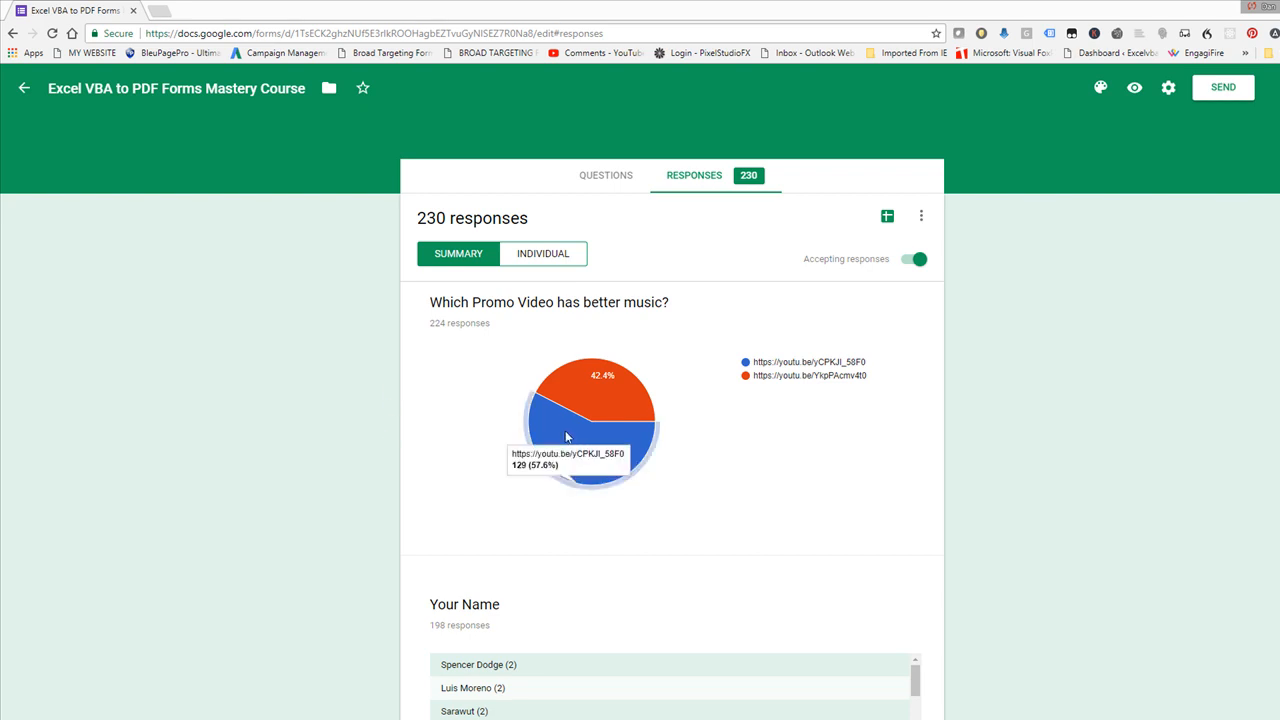
mouse_move(588, 433)
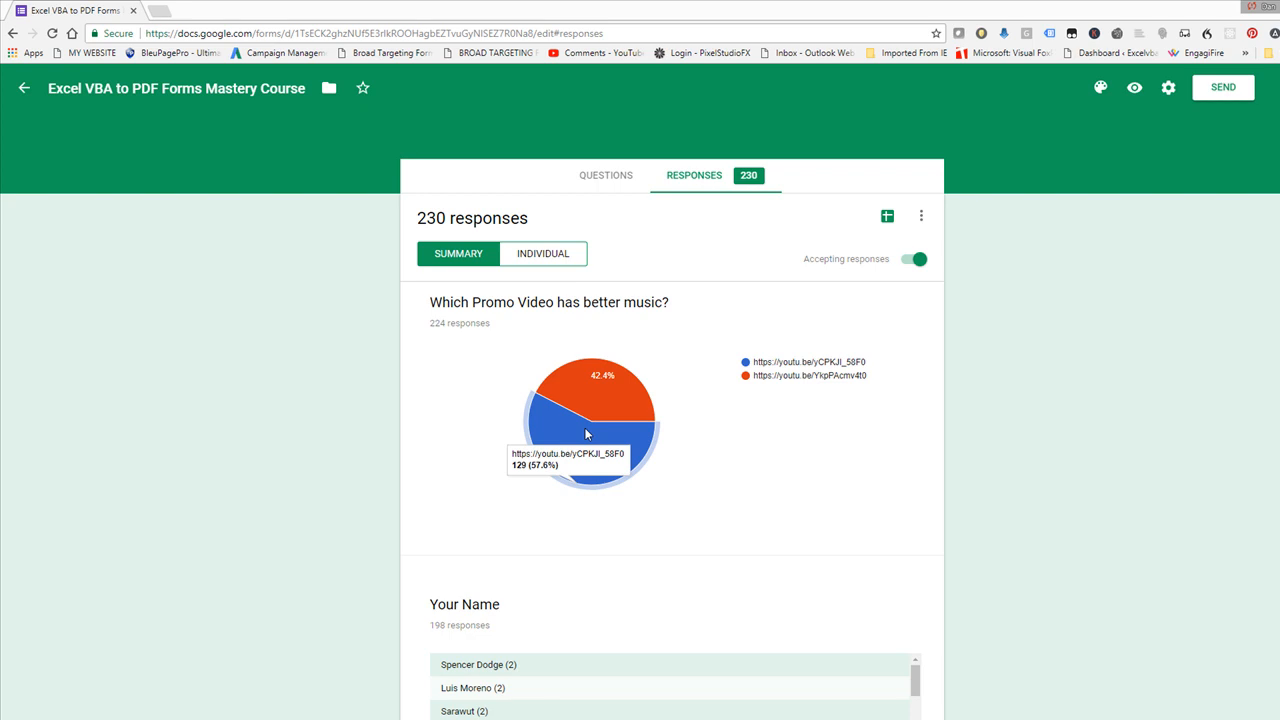
mouse_move(652, 392)
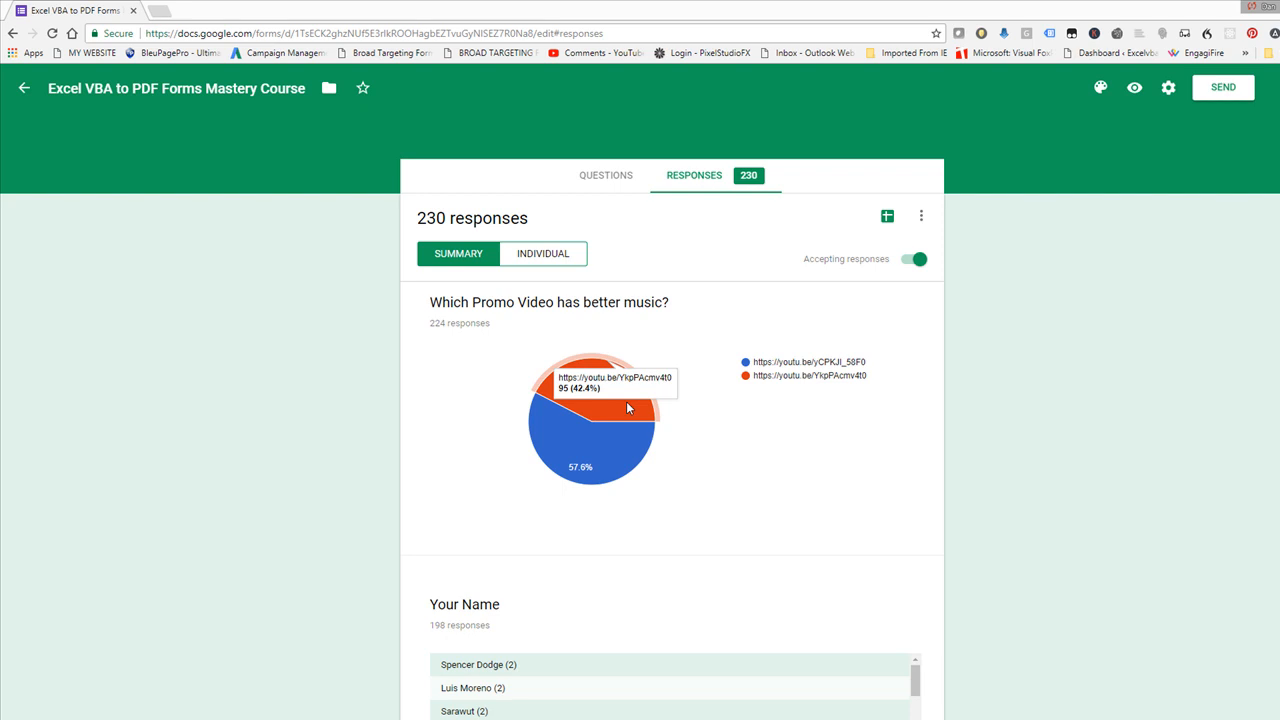
mouse_move(472, 333)
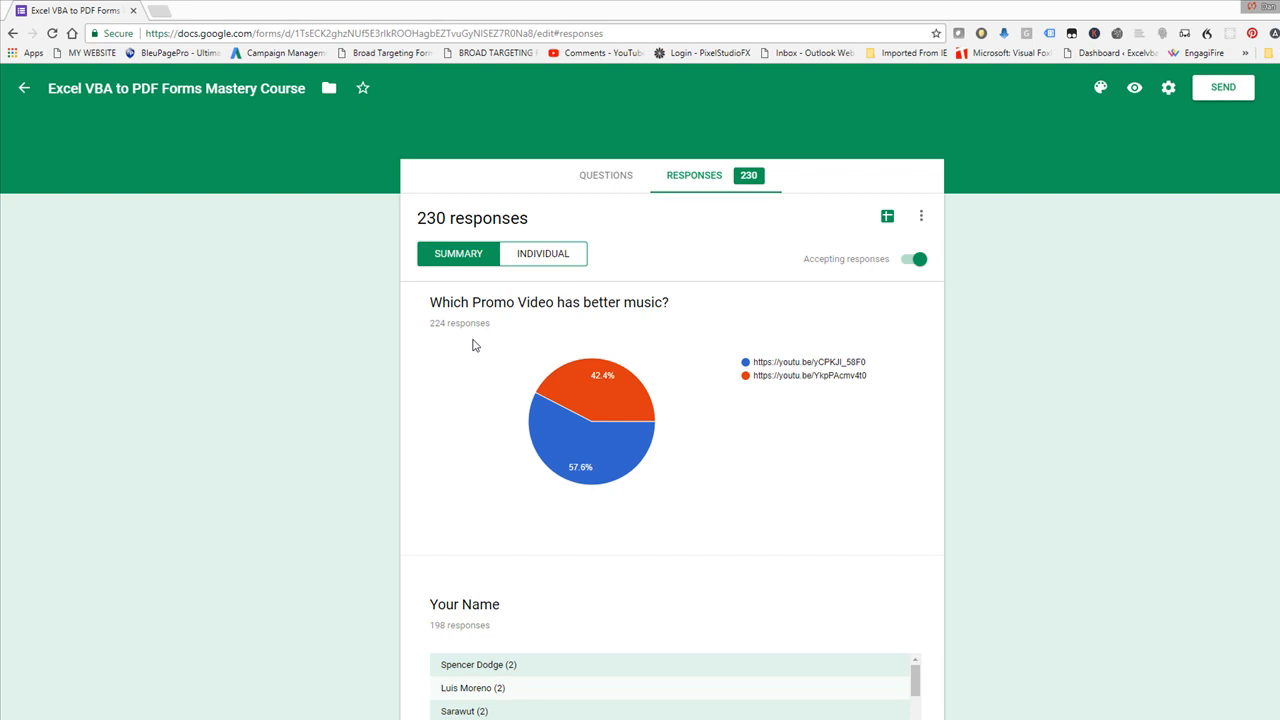
mouse_move(448, 331)
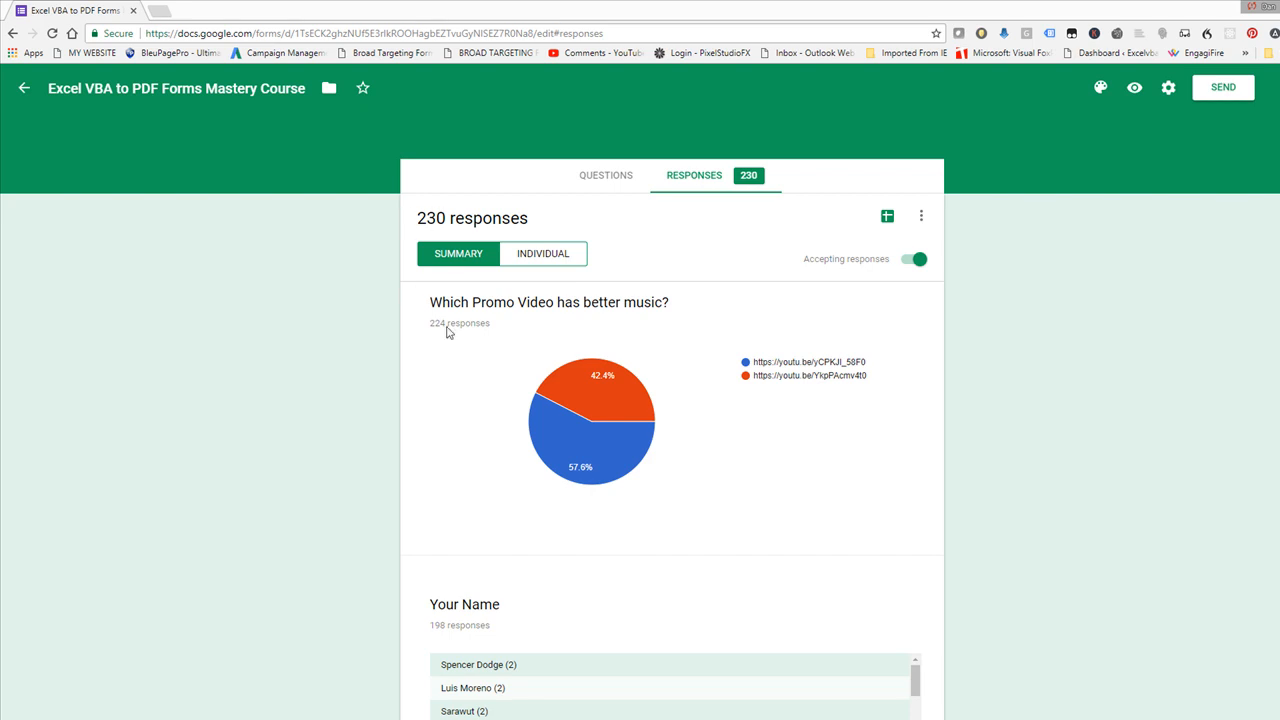
mouse_move(543, 424)
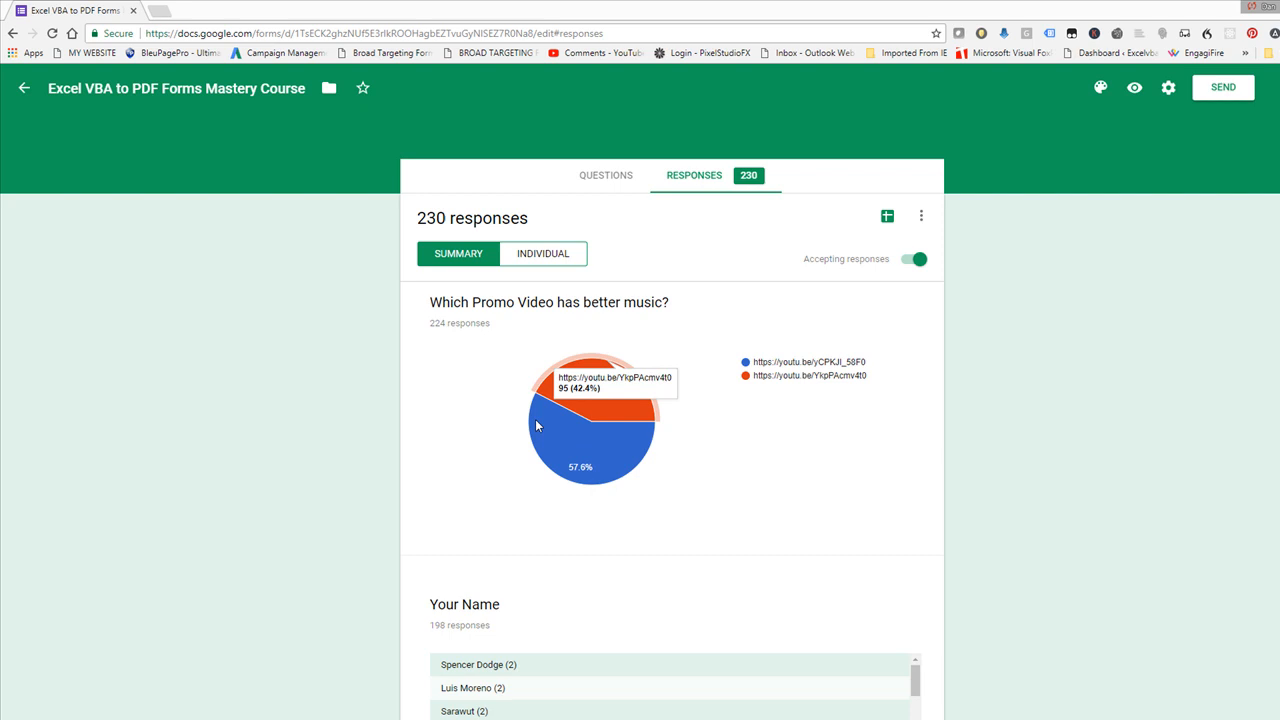
mouse_move(460, 412)
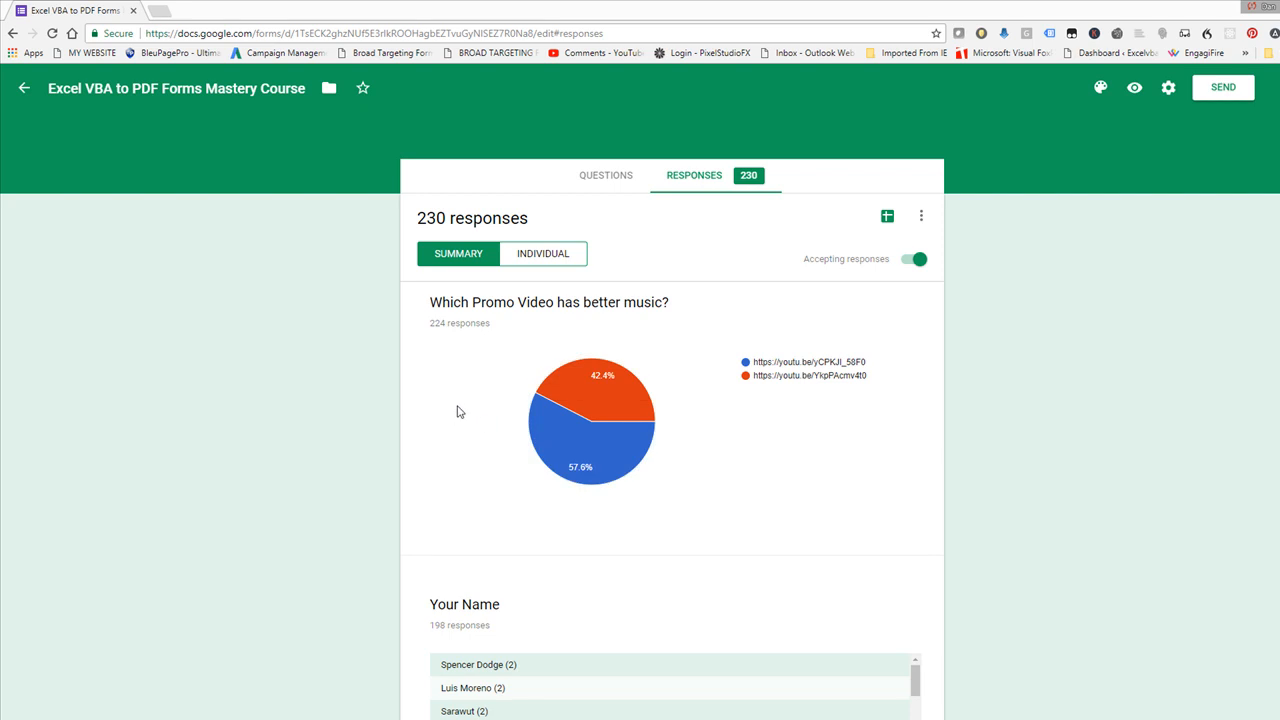
mouse_move(455, 412)
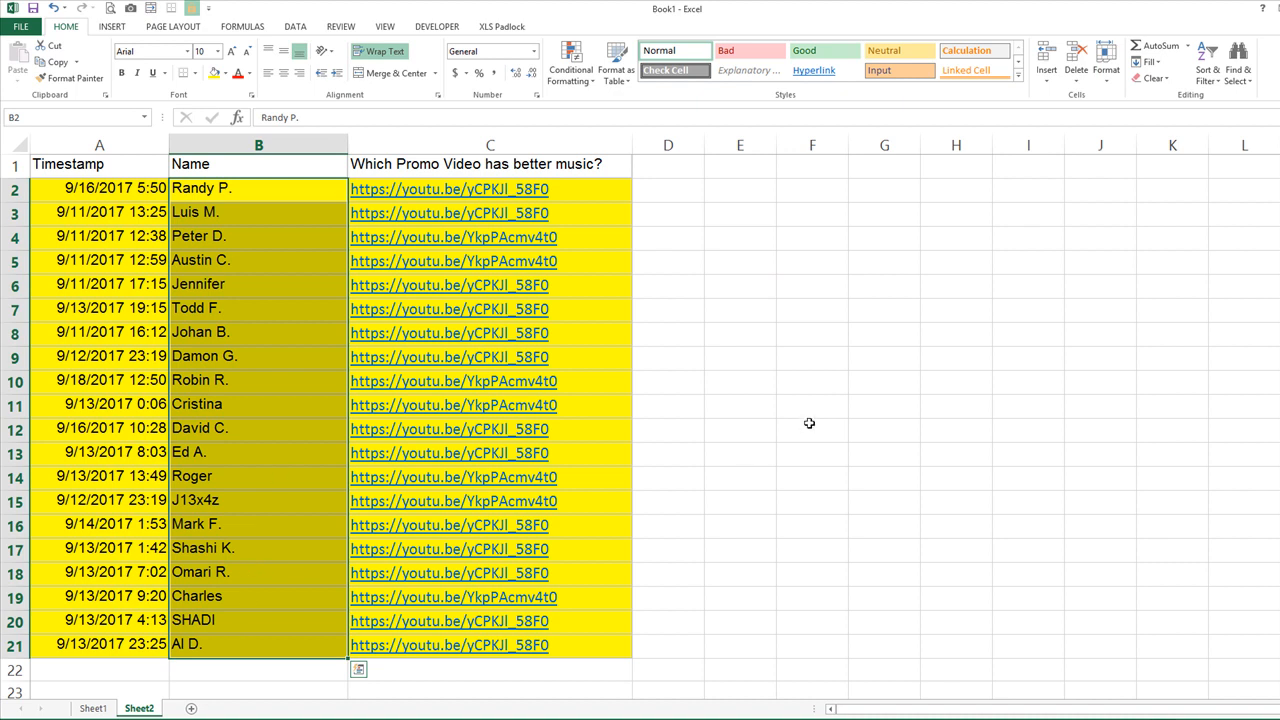
mouse_move(781, 433)
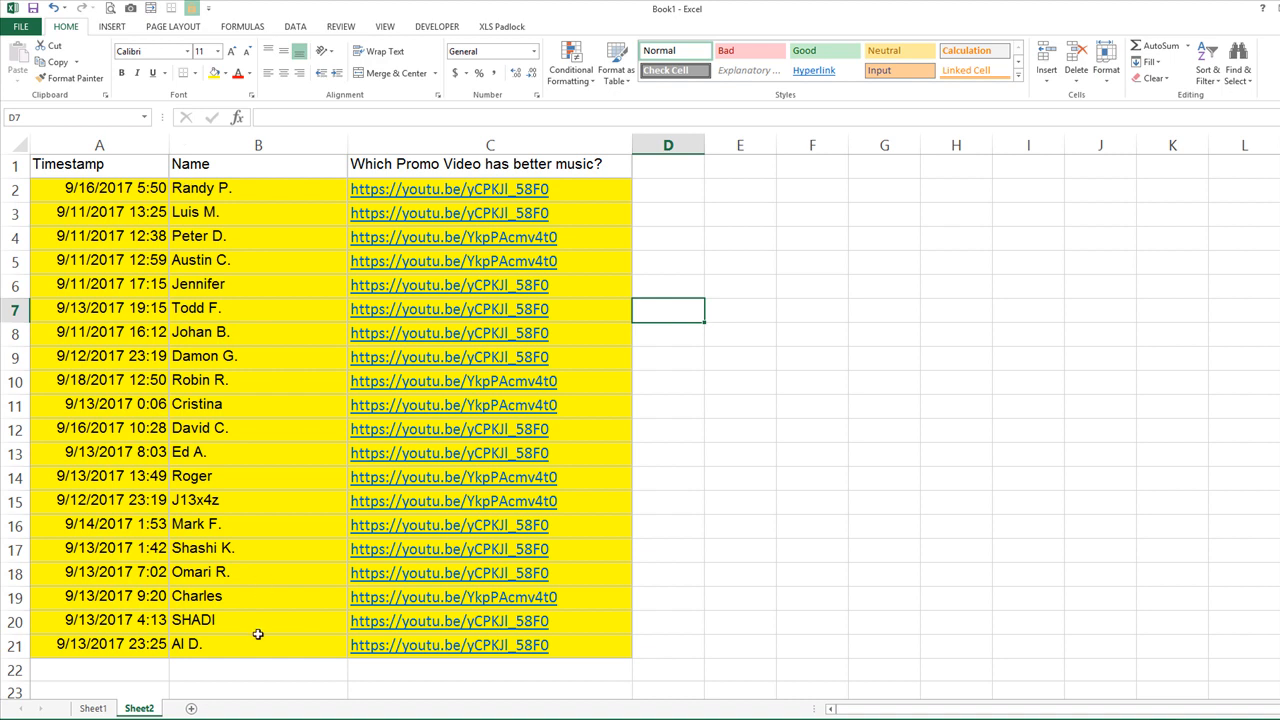
mouse_move(257, 397)
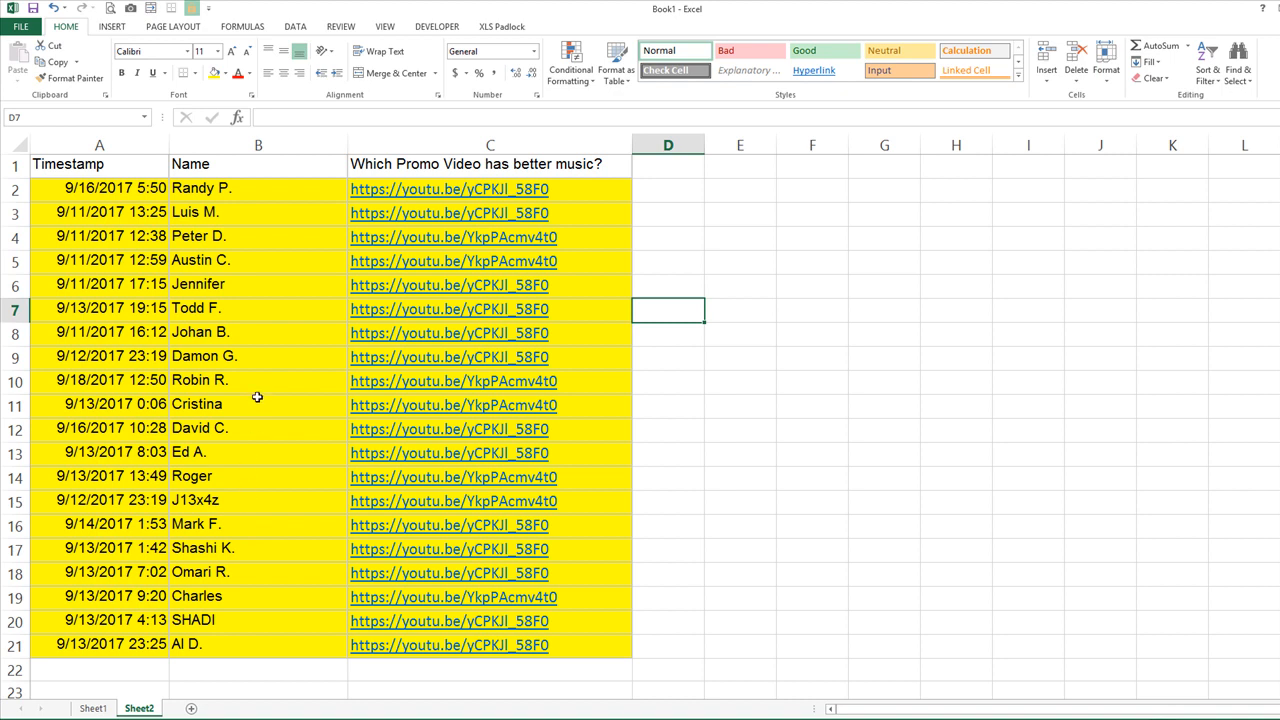
mouse_move(263, 596)
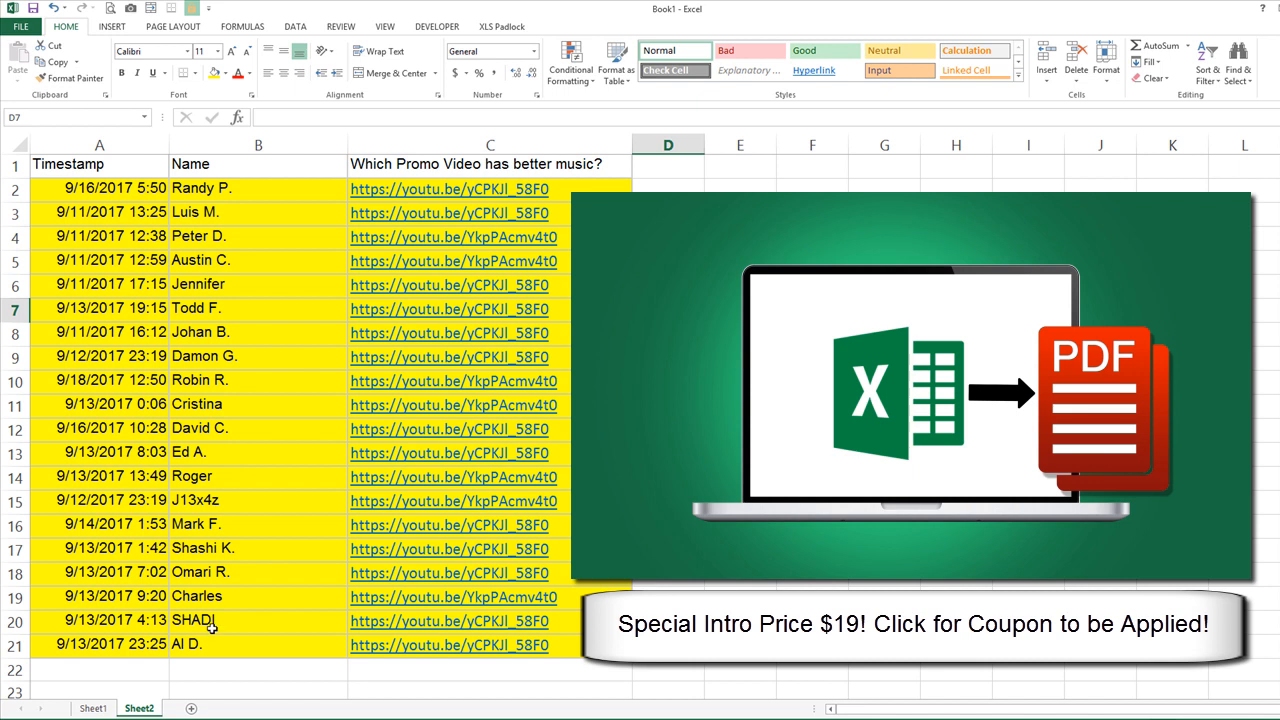
mouse_move(227, 632)
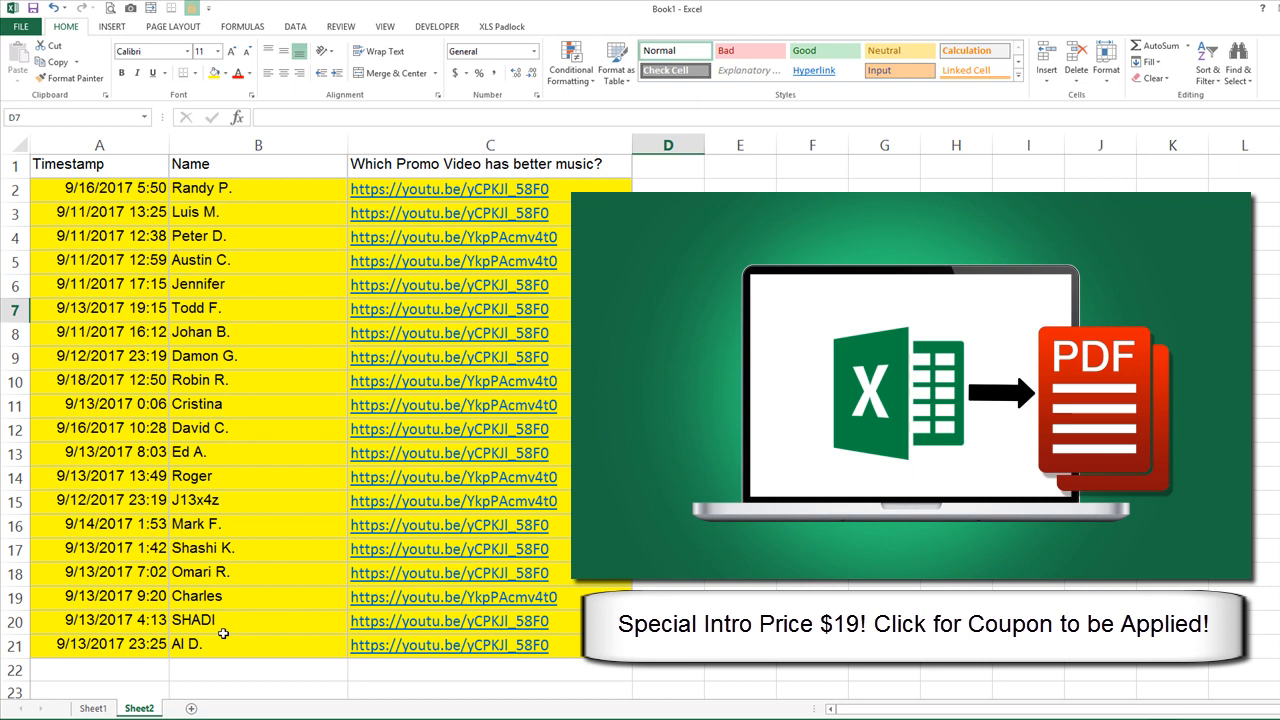
mouse_move(237, 189)
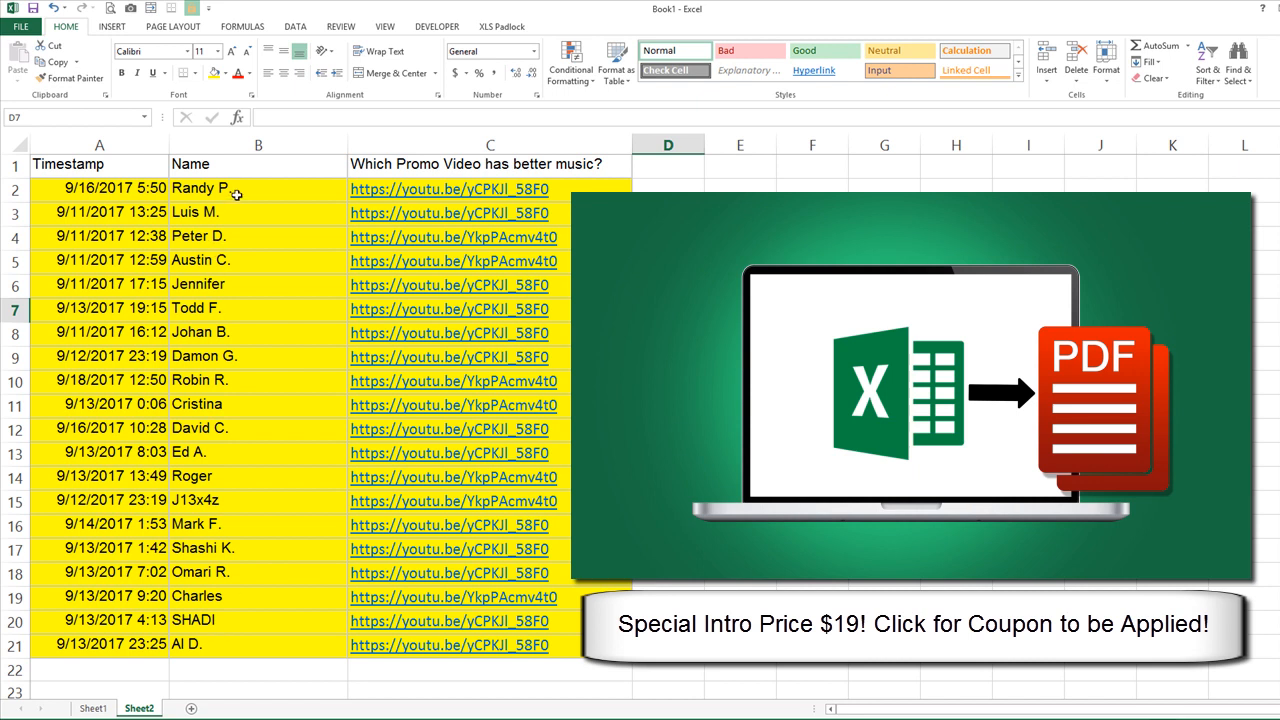
mouse_move(247, 645)
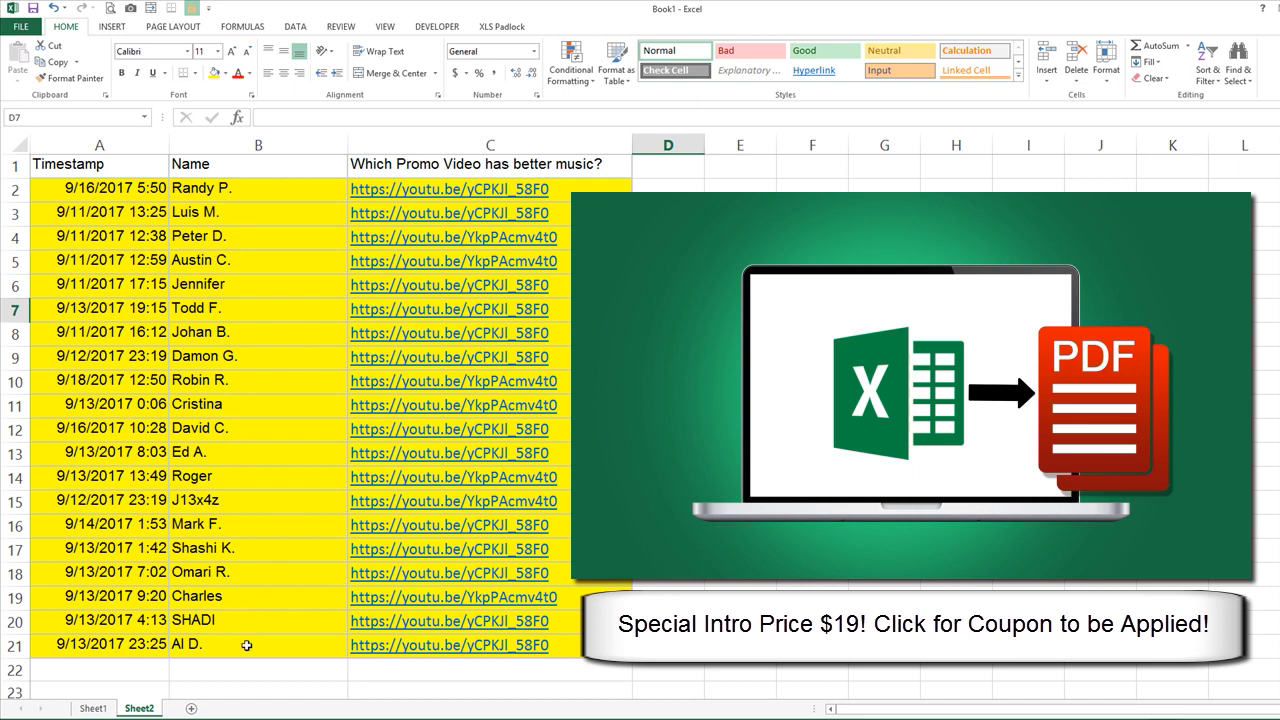
mouse_move(225, 213)
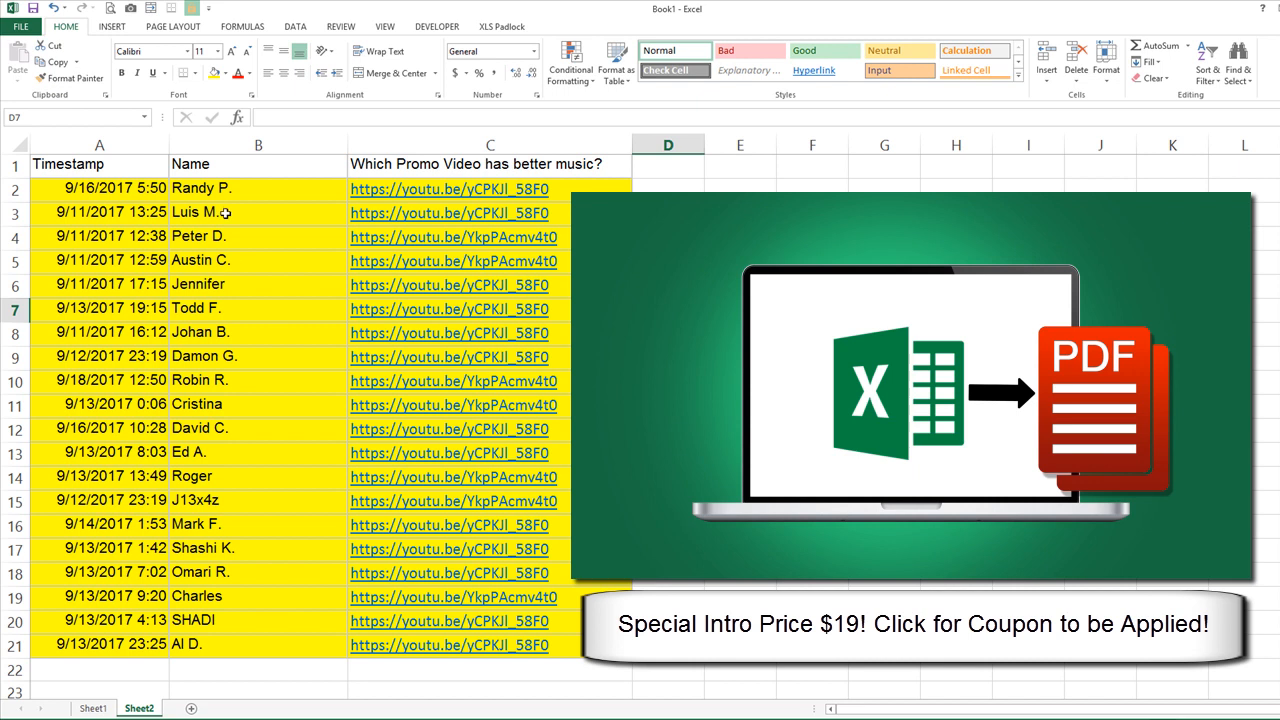
mouse_move(227, 380)
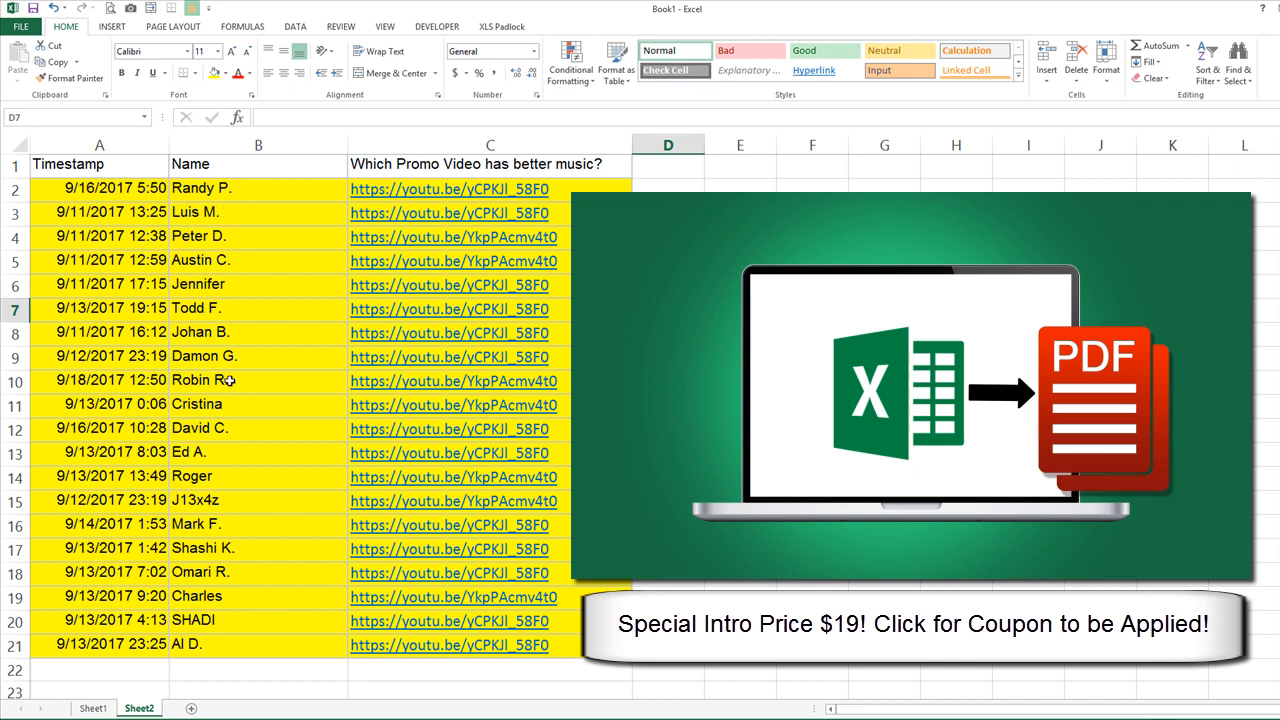